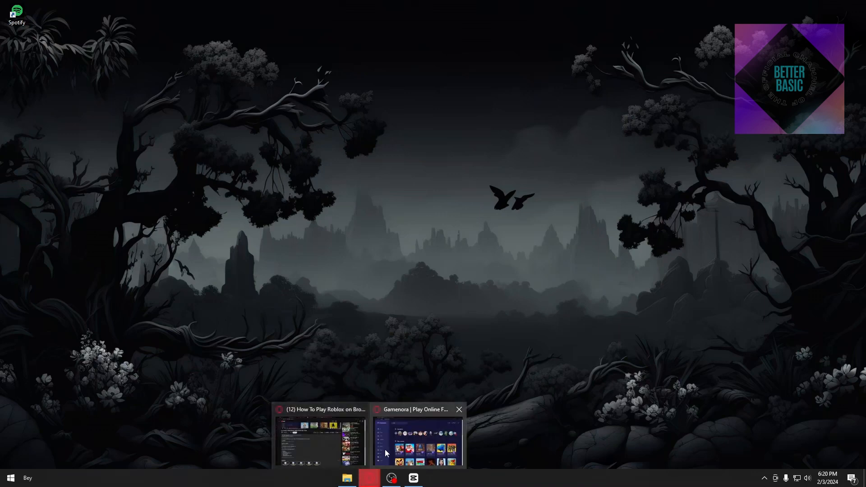
mouse_move(417, 451)
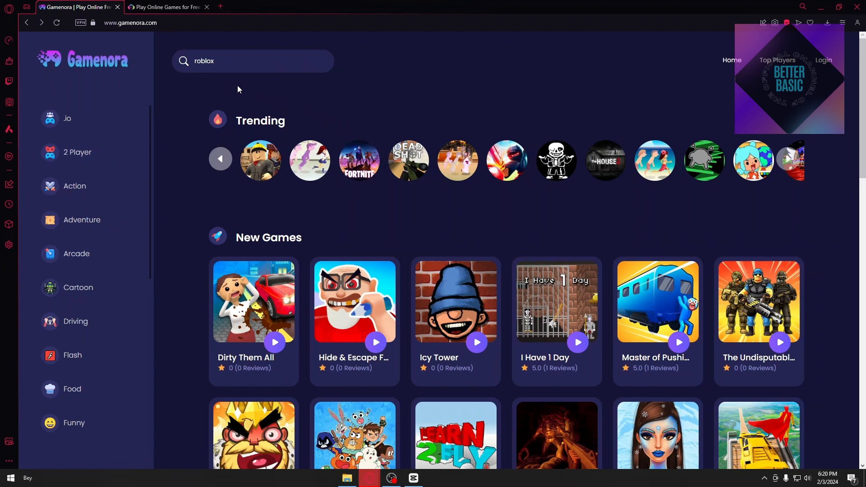
mouse_move(296, 97)
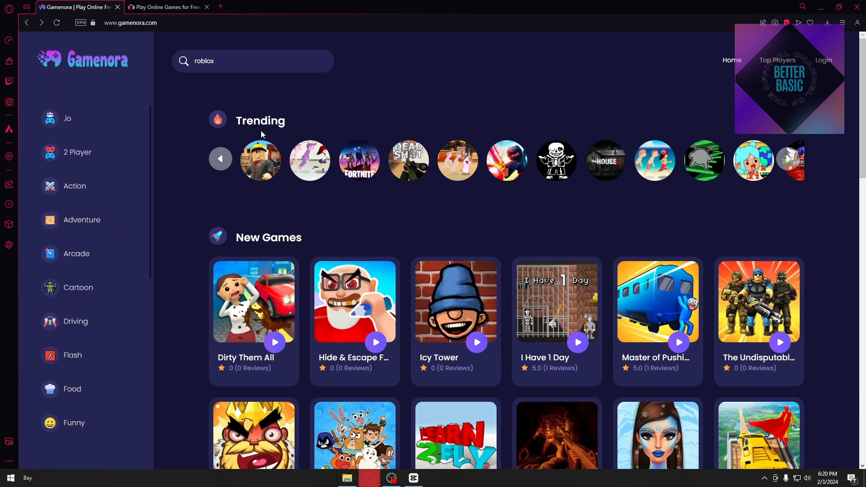
mouse_move(261, 160)
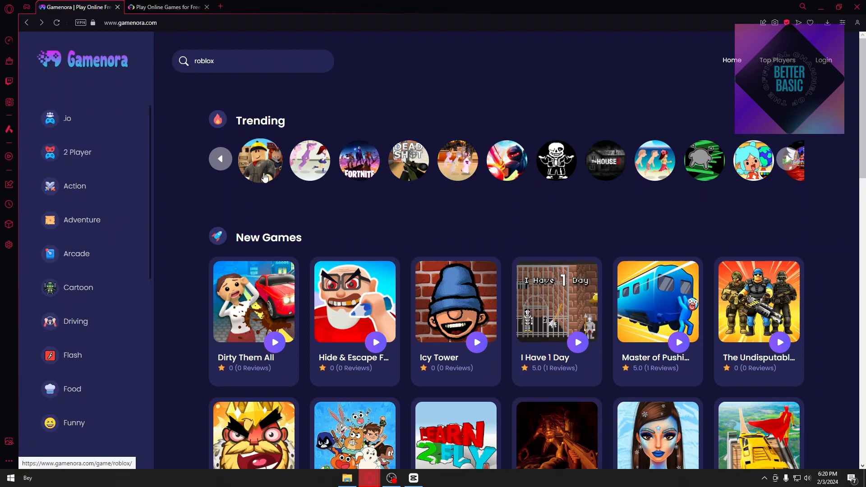
Submit the 'roblox' search, returning a results page listing the single Roblox game
click(252, 61)
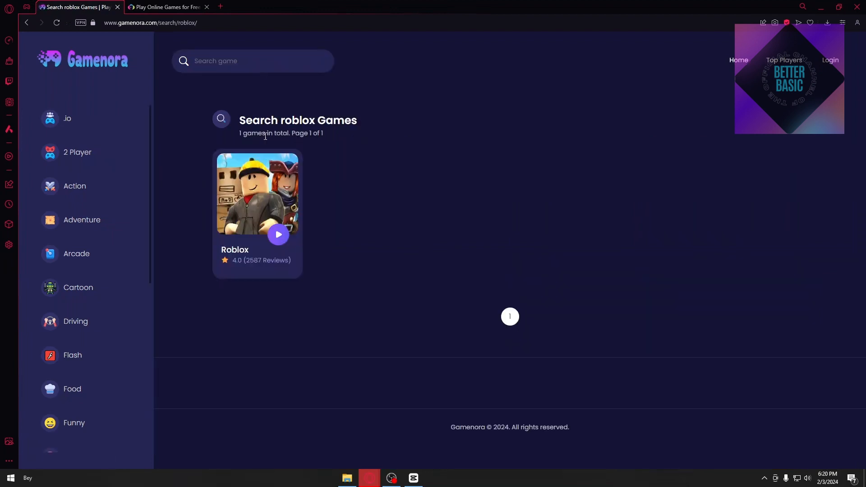
Launch Roblox from its Gamenora game page, which reports it is unavailable in this region
click(278, 234)
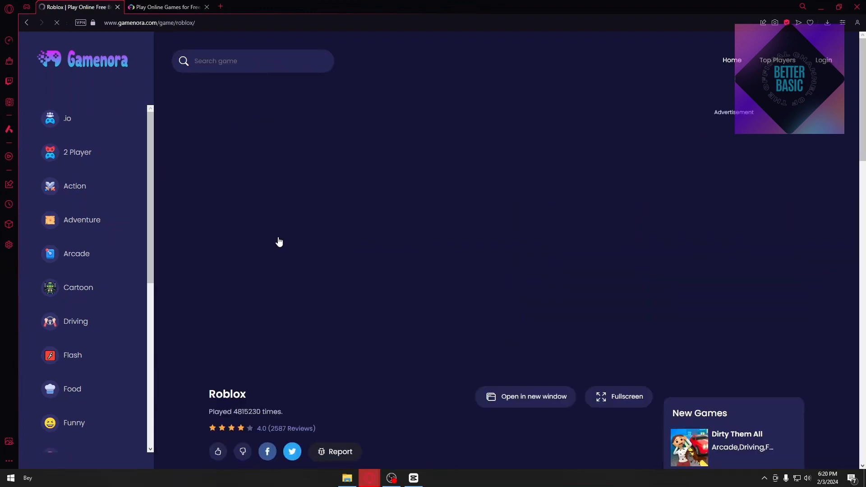
click(56, 22)
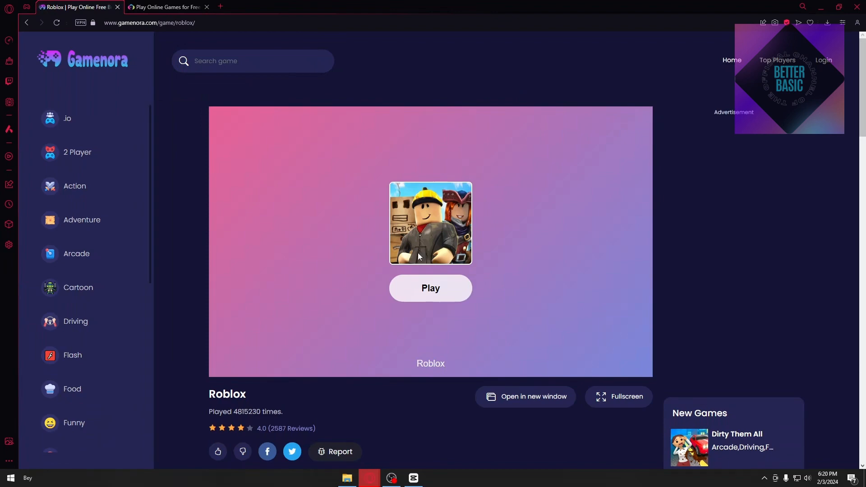
click(431, 287)
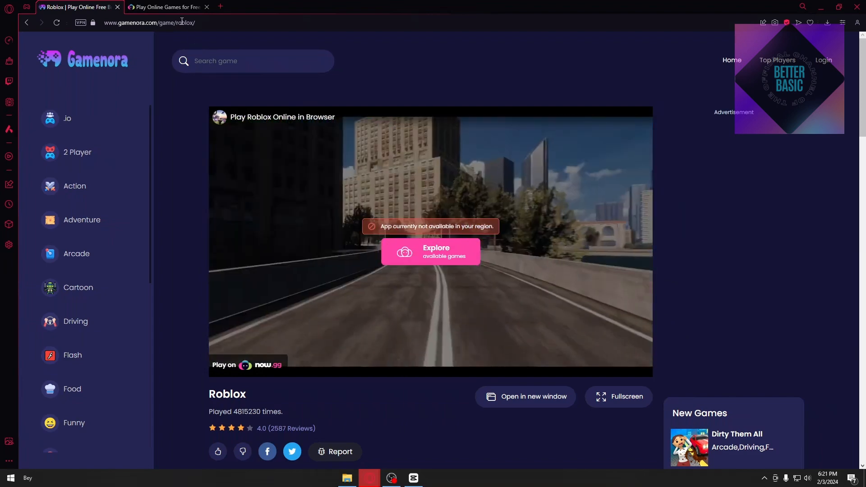
Switch to the now.gg tab, where the 'roblox' search shows no results
click(166, 6)
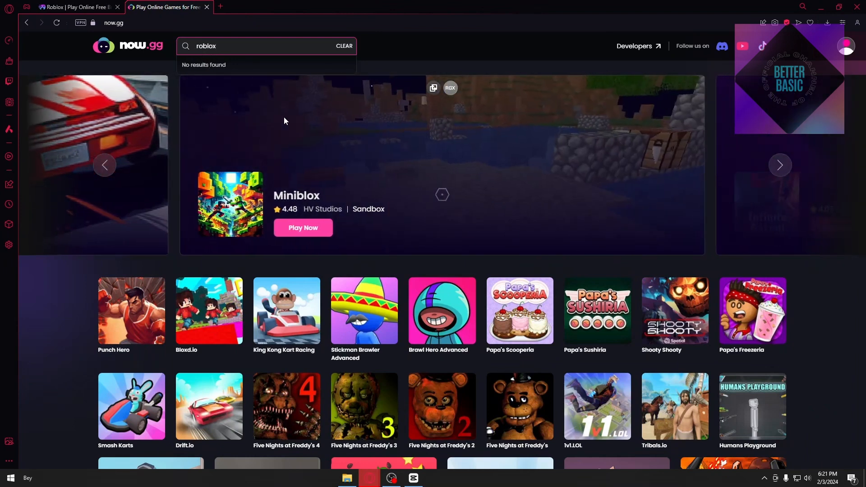